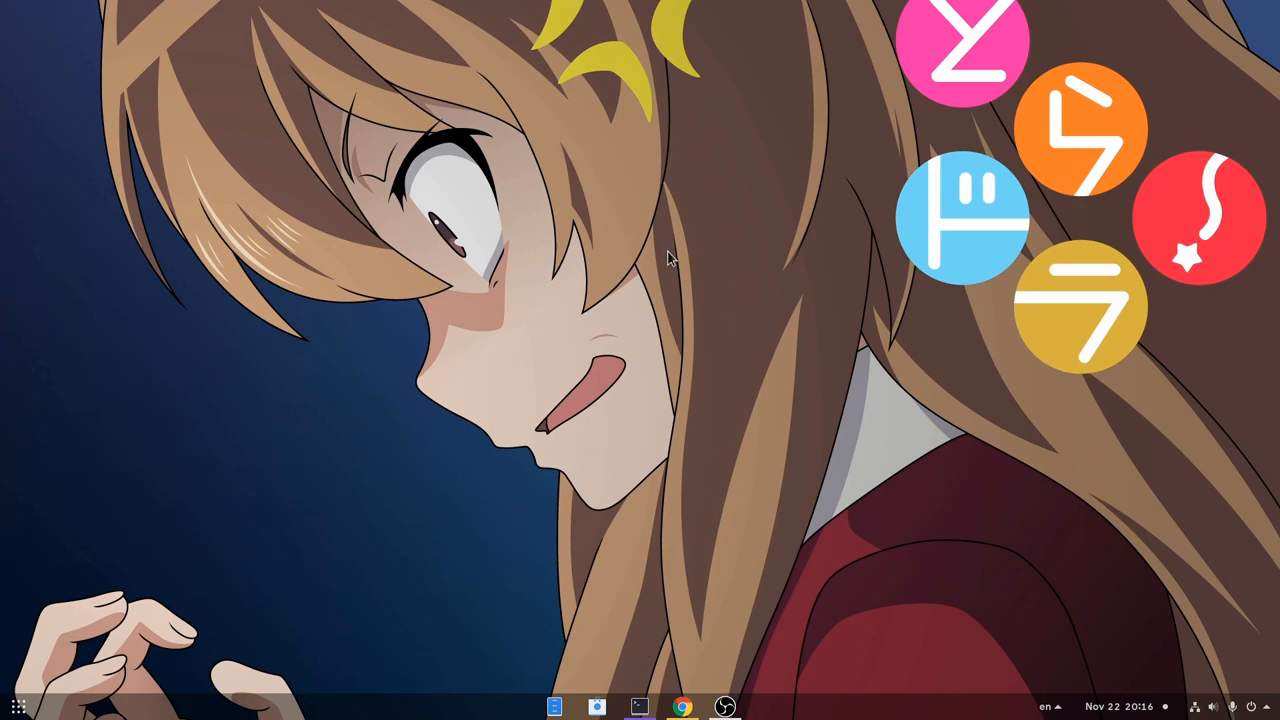
mouse_move(513, 427)
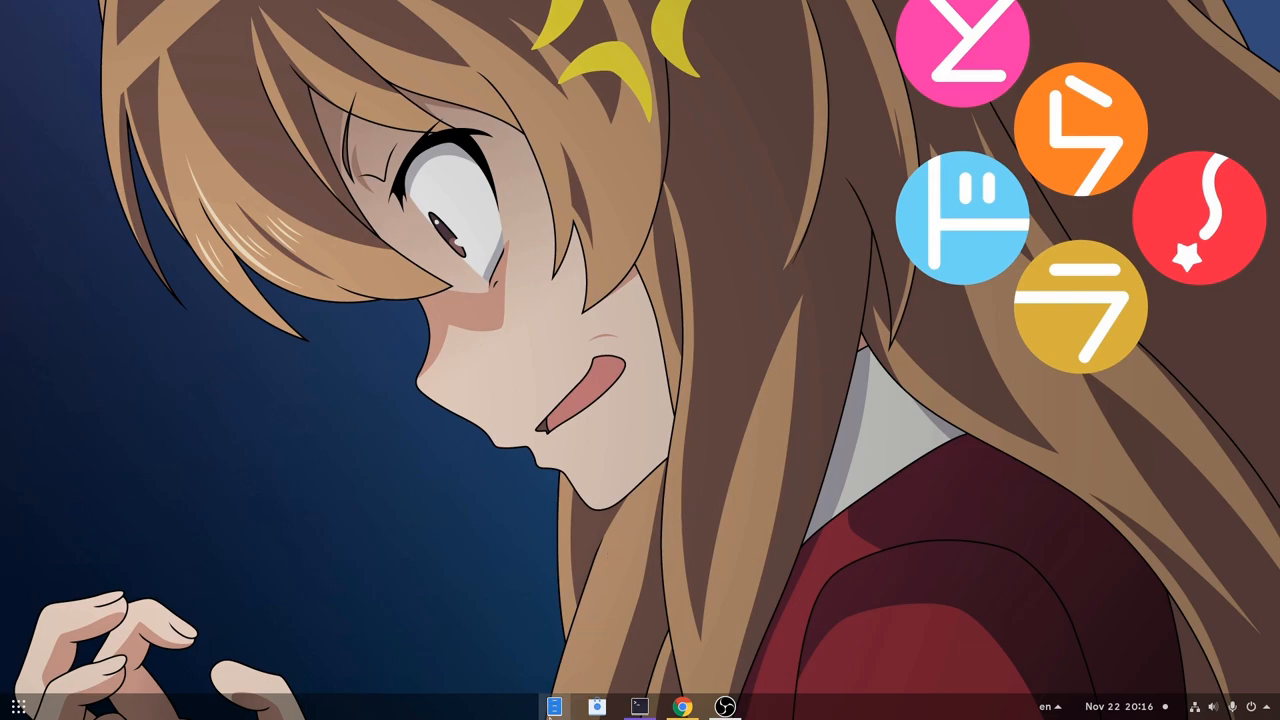
Step: Launch the Olive AppImage from the Apps folder in the home directory
click(554, 706)
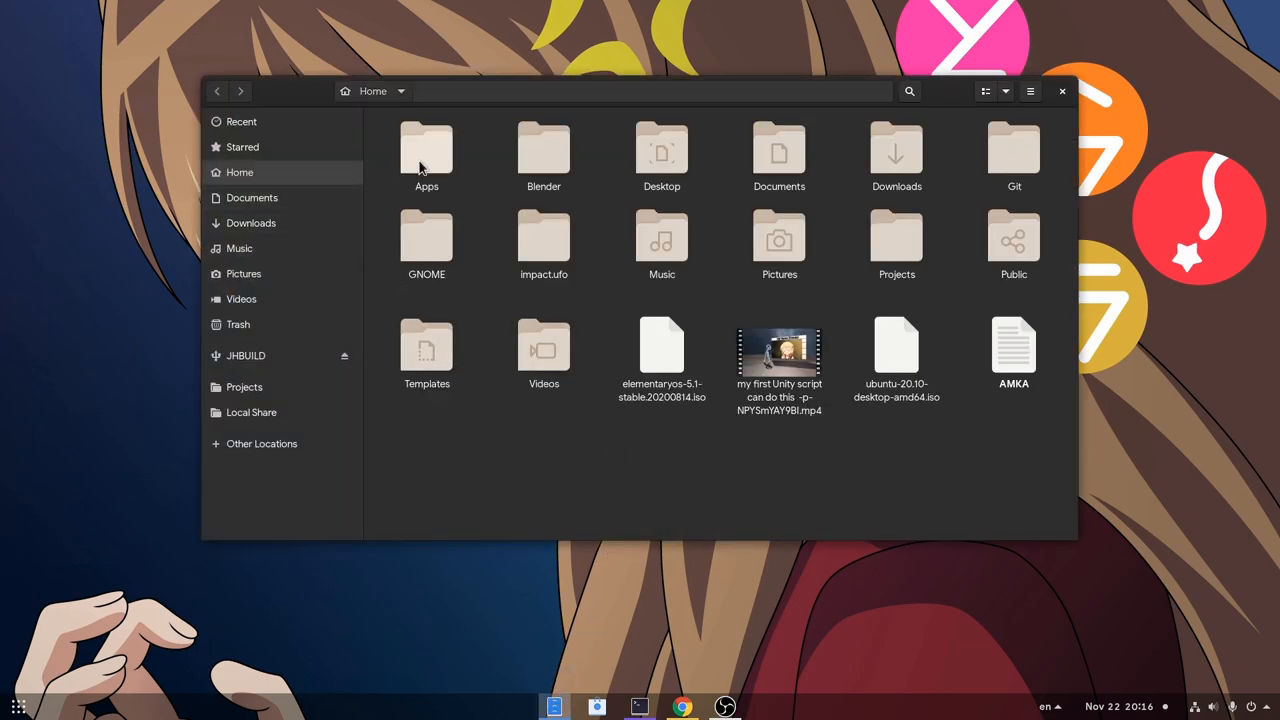
double_click(426, 150)
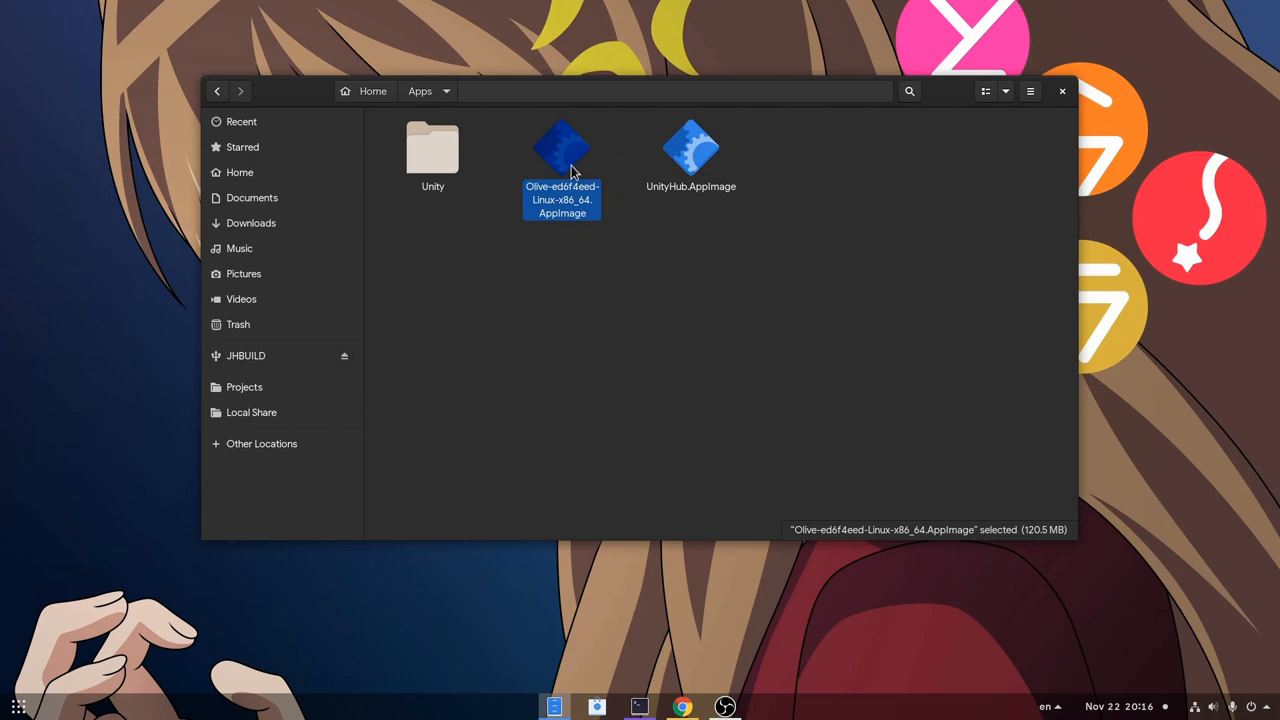
double_click(562, 150)
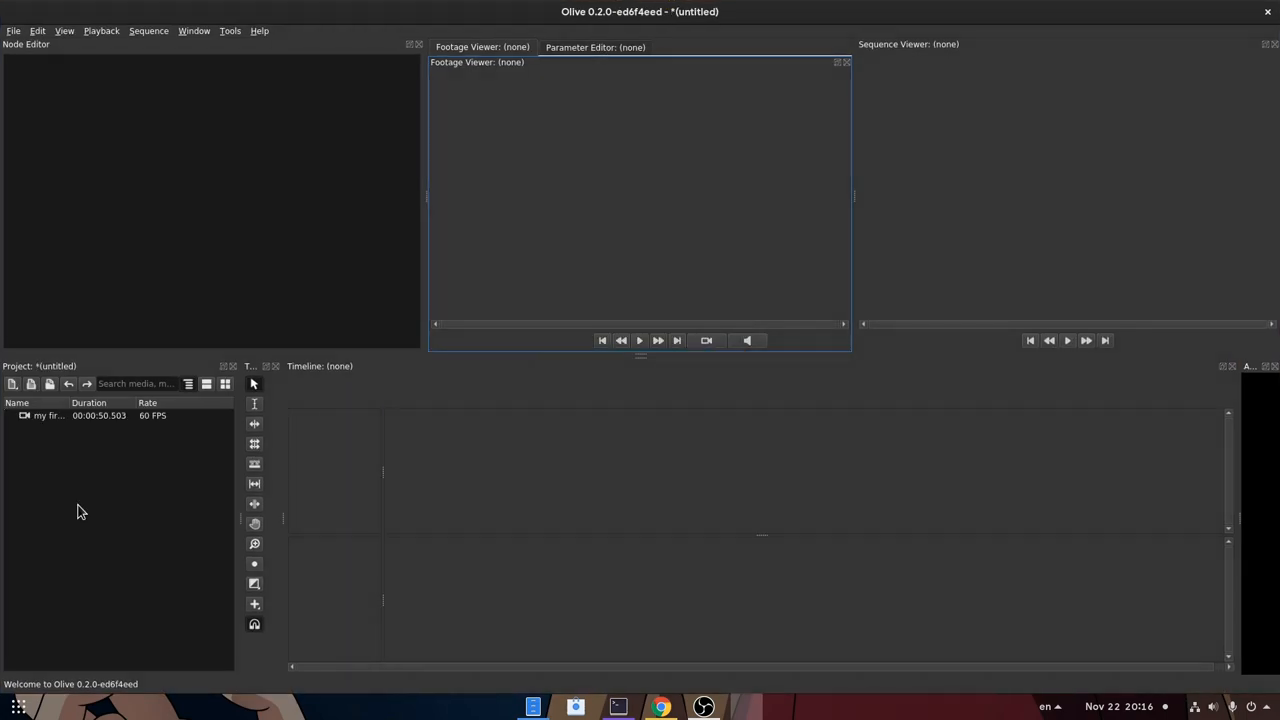
Step: Add the imported clip to a new Sequence 1 with parameters auto-detected from footage
double_click(47, 415)
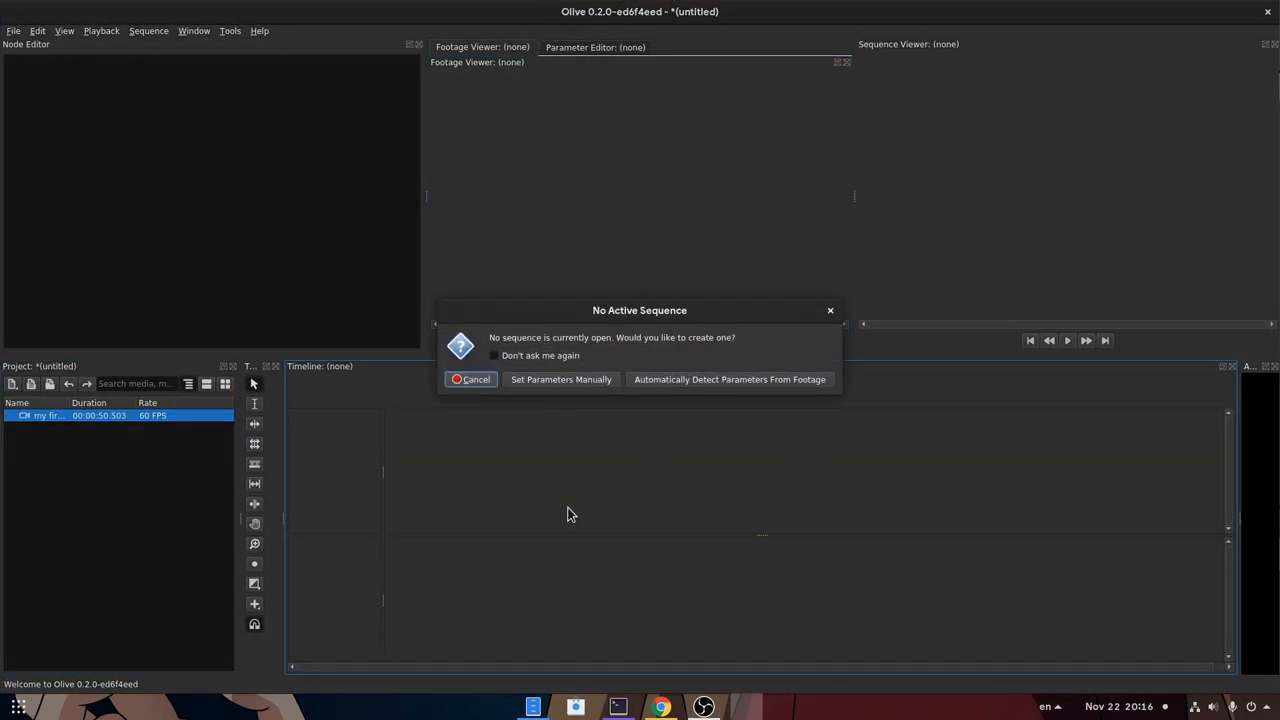
click(729, 379)
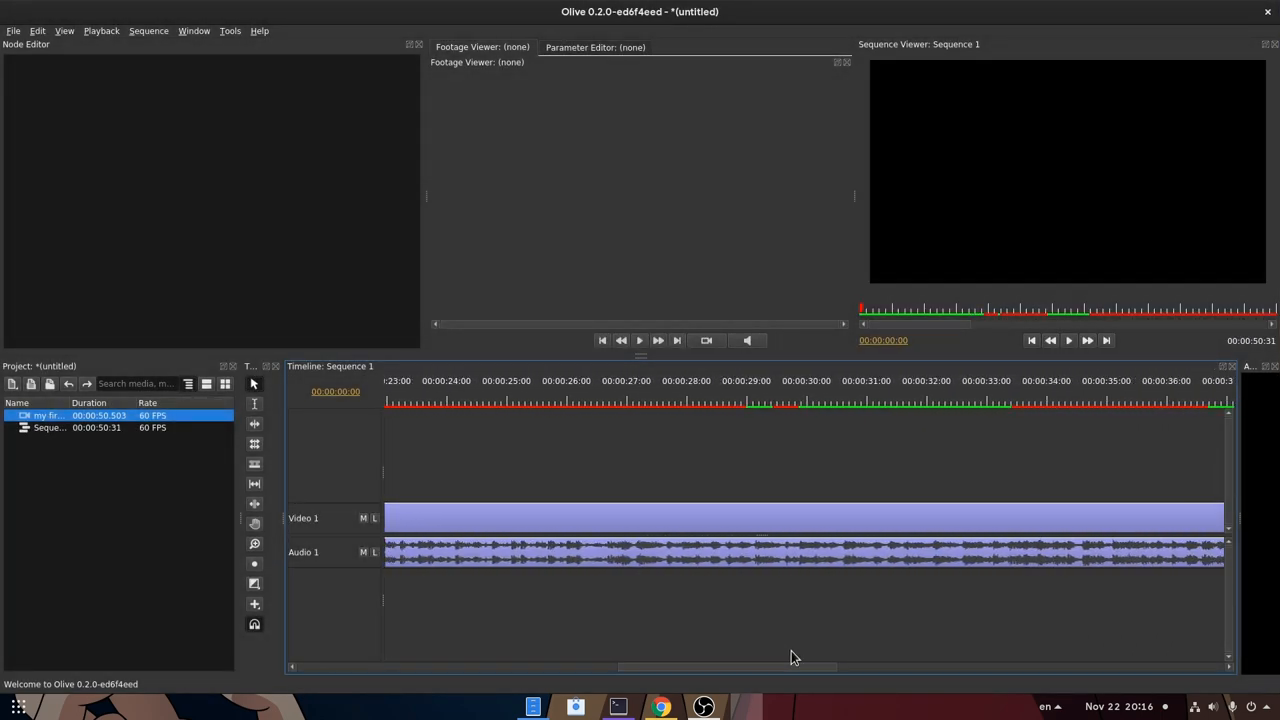
Step: Set the playhead to about 00:00:31 on the timeline ruler
scroll(right, 3)
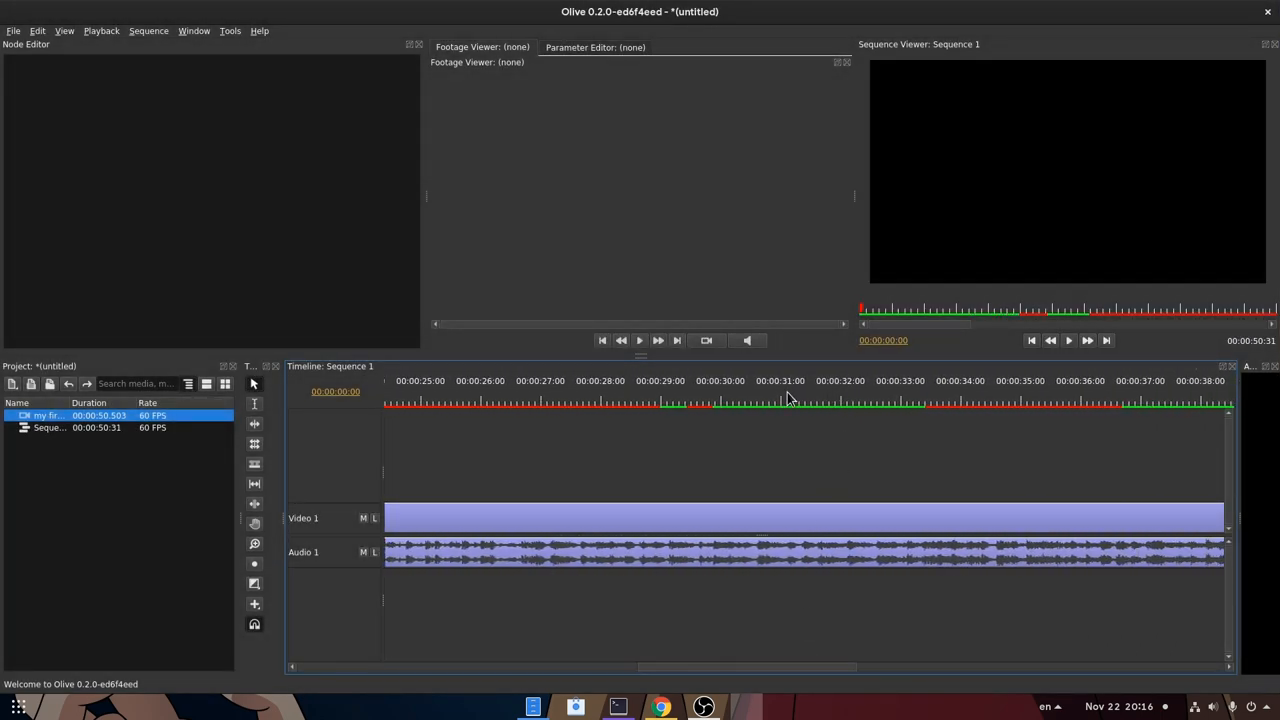
click(787, 403)
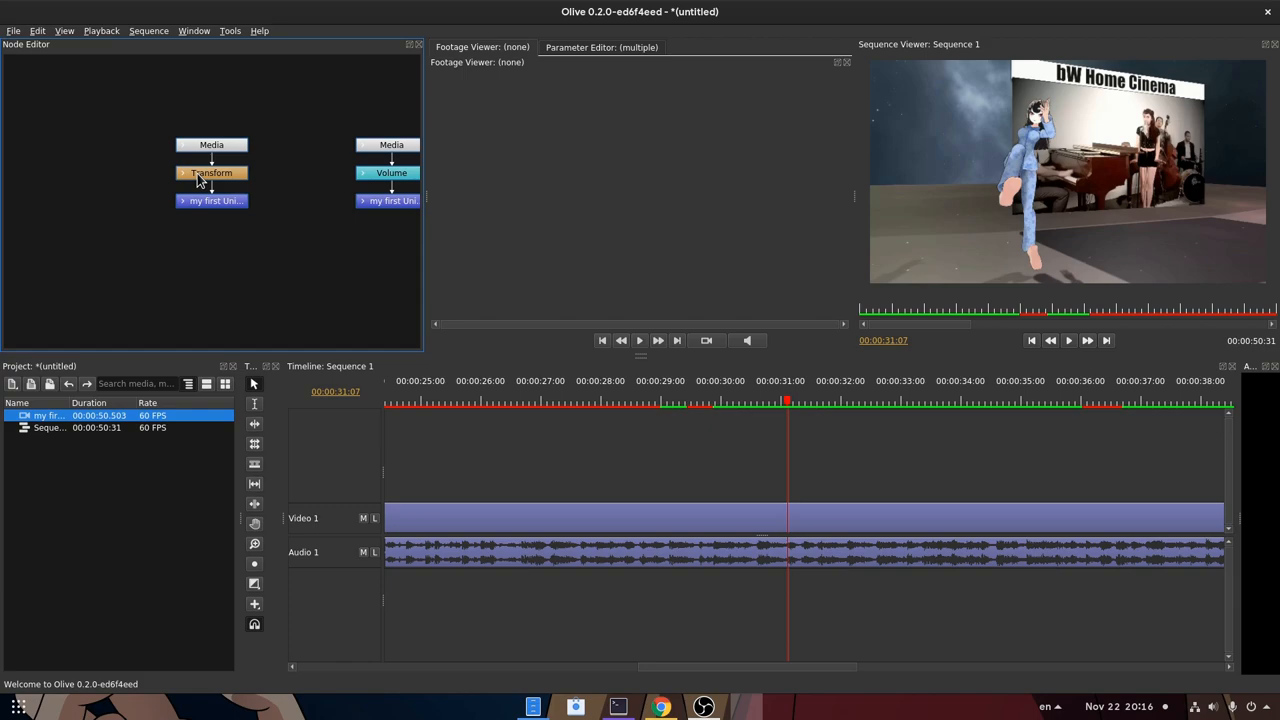
Step: Expand the Transform node's parameters and maximize the Node Editor panel
click(211, 172)
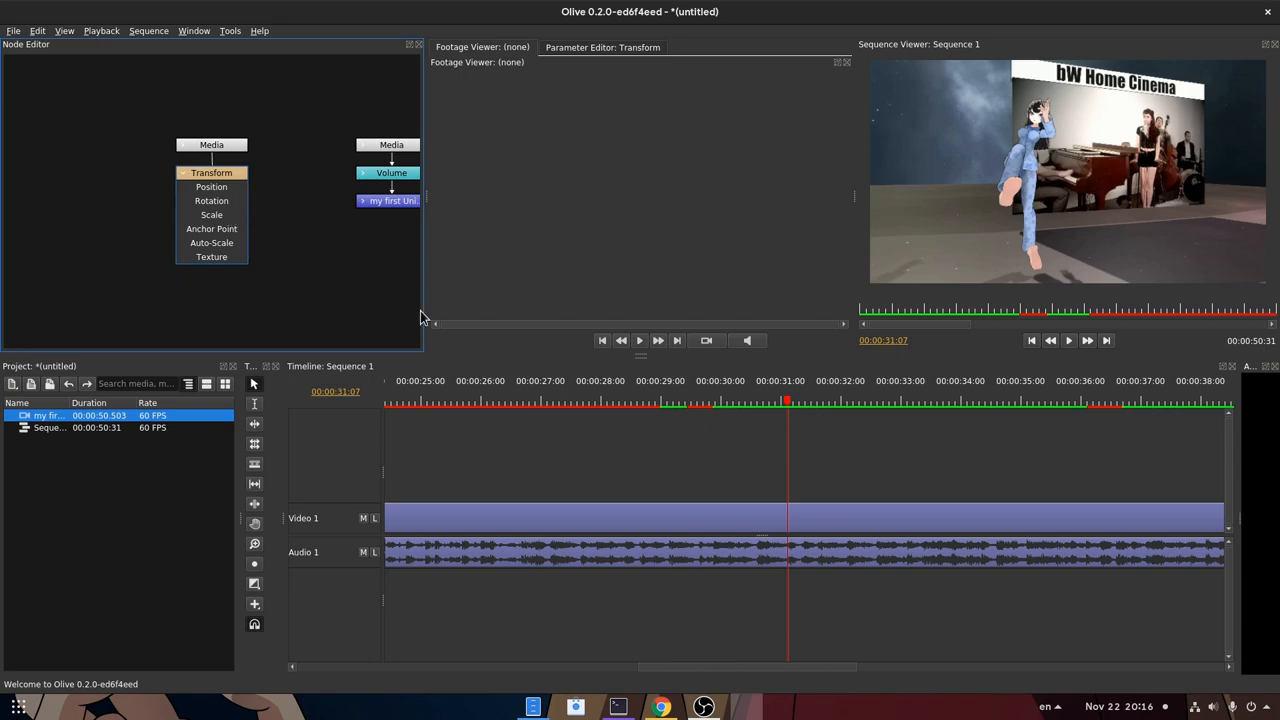
click(602, 47)
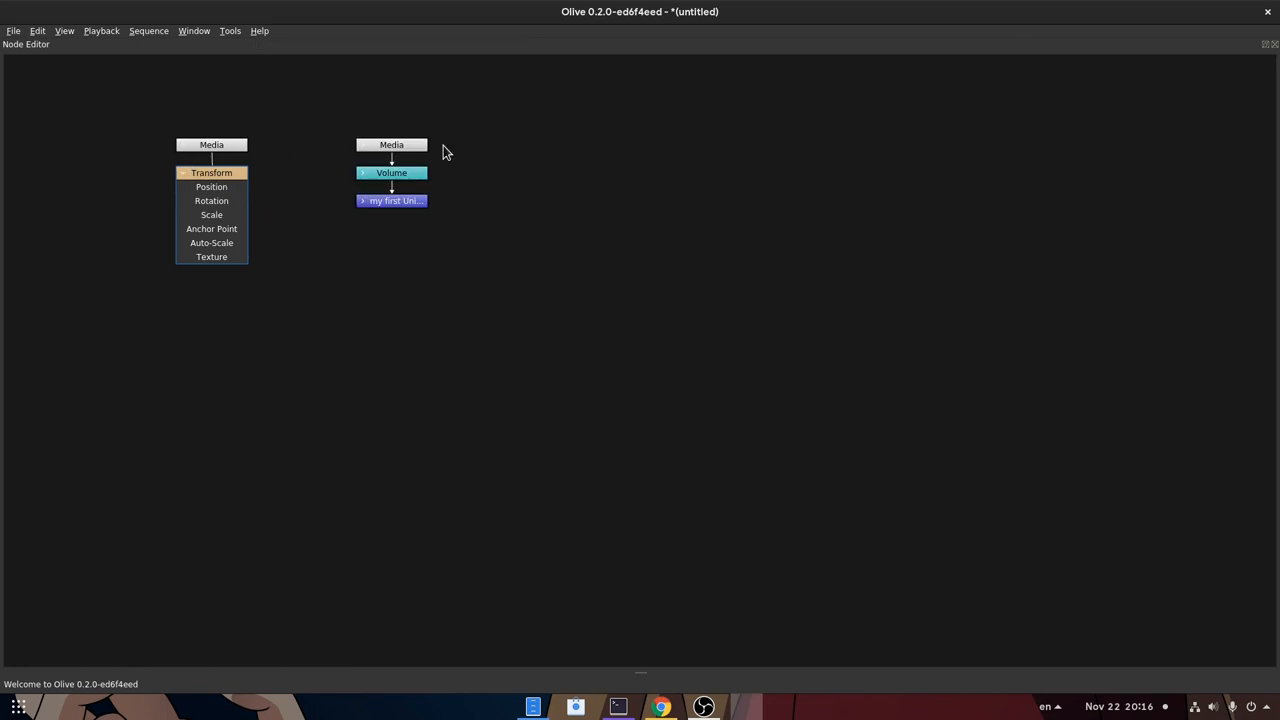
mouse_move(353, 151)
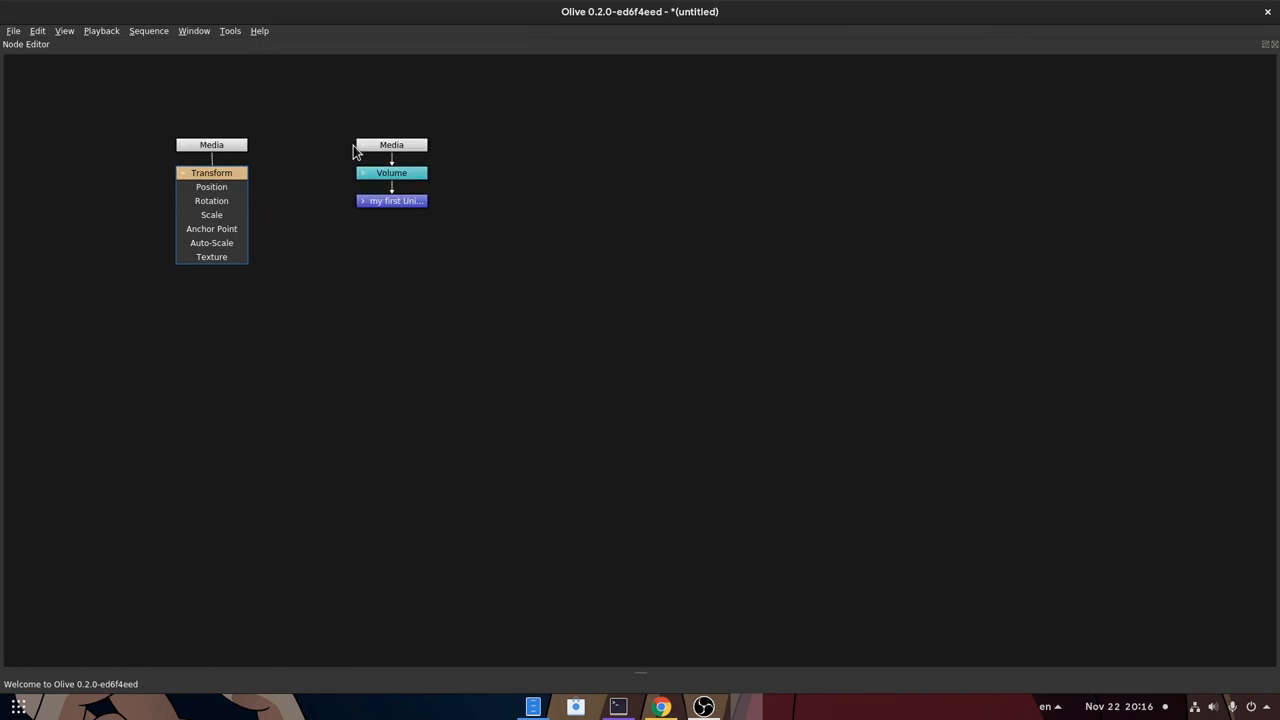